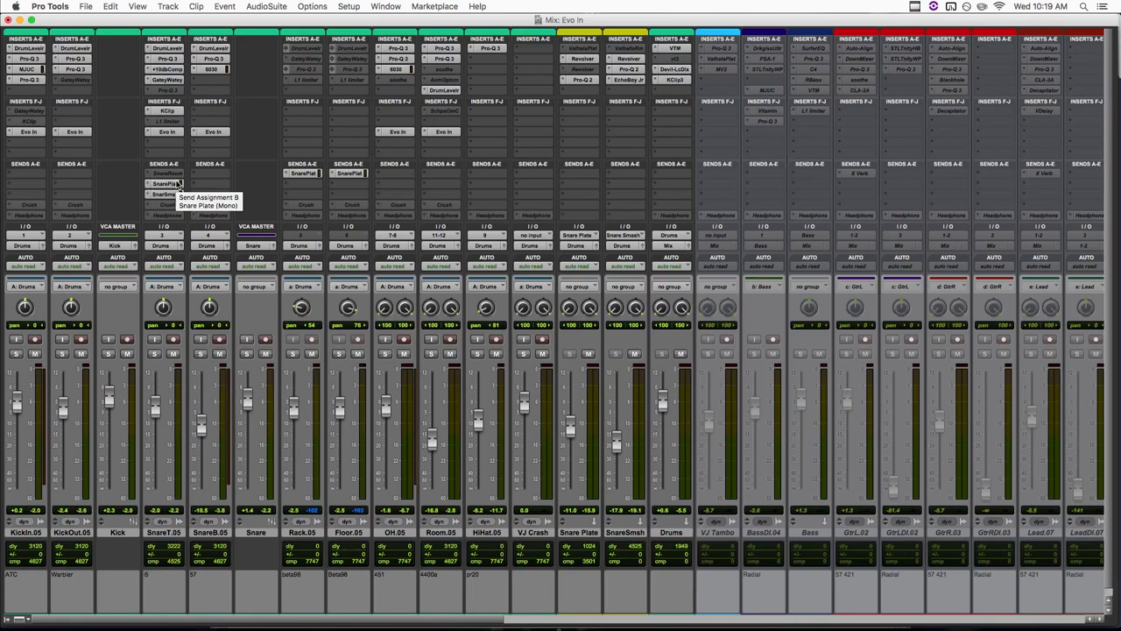
# Step: Open the Evo In plugin on the OH.05 overheads track, showing +65° rotation
pyautogui.click(208, 205)
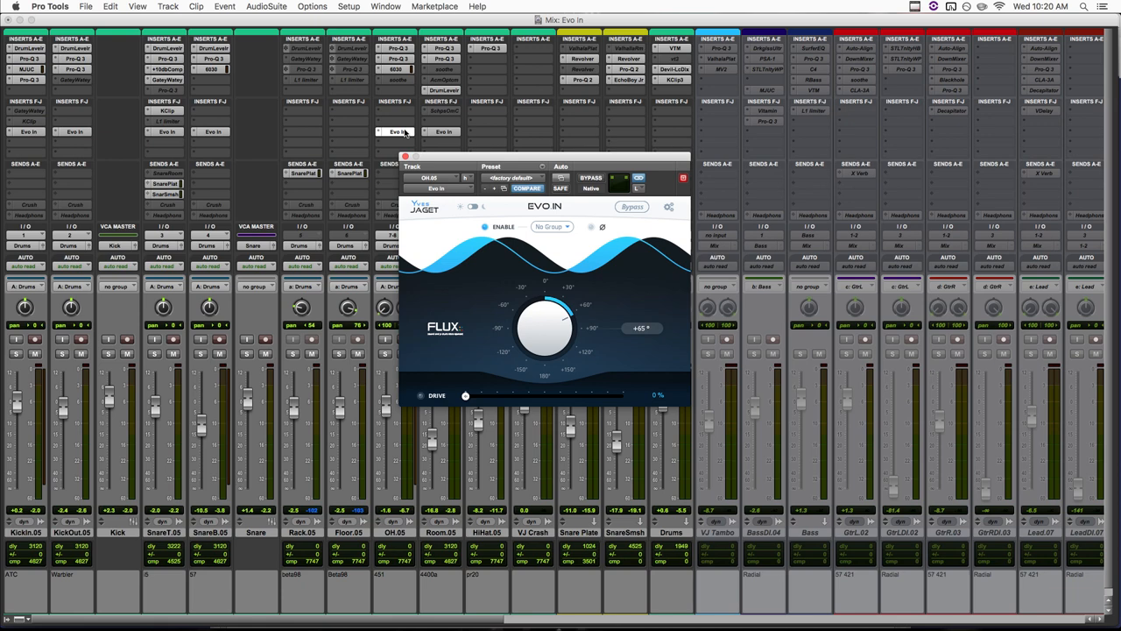
pyautogui.moveTo(658, 379)
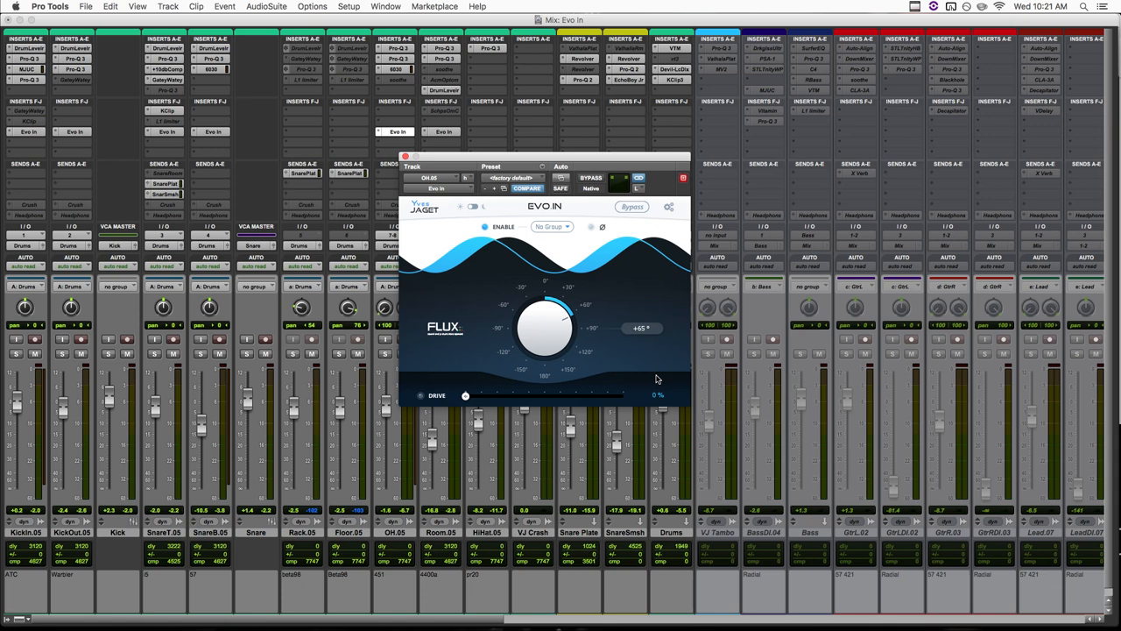
pyautogui.moveTo(591, 235)
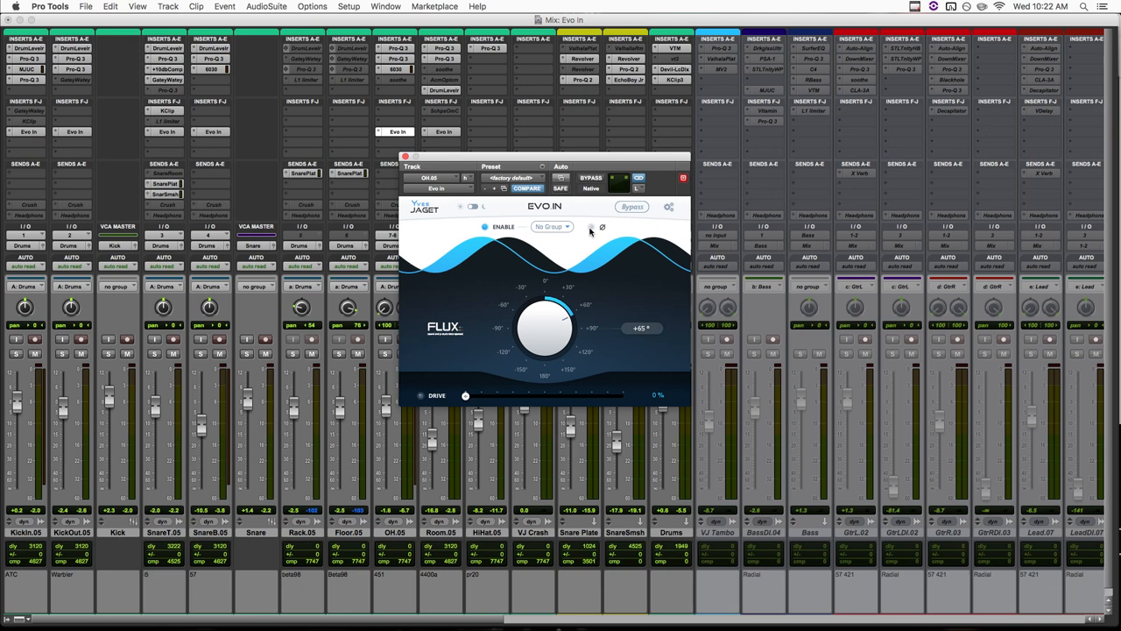
pyautogui.moveTo(700, 269)
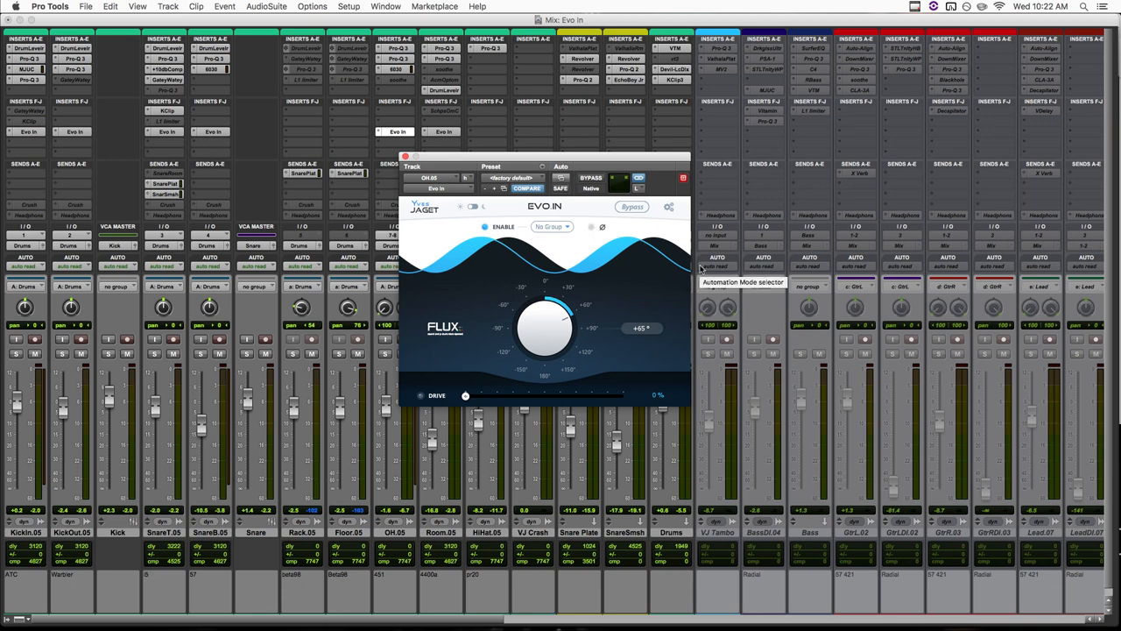
pyautogui.moveTo(596, 227)
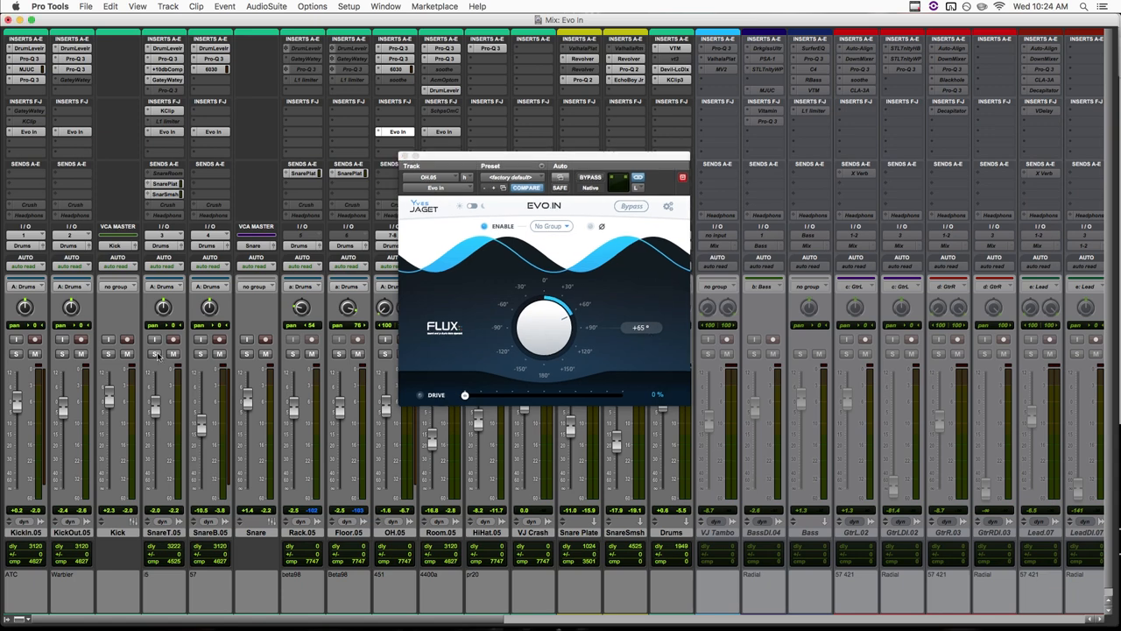
# Step: Solo the SnareT.05 snare top track
pyautogui.click(154, 353)
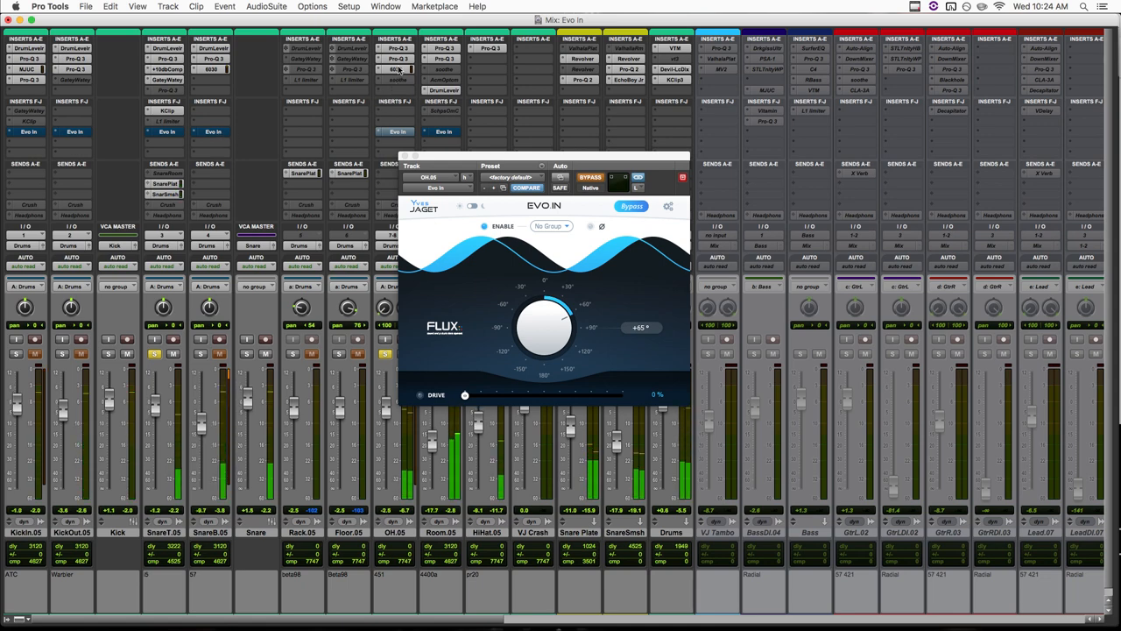
pyautogui.moveTo(398, 70)
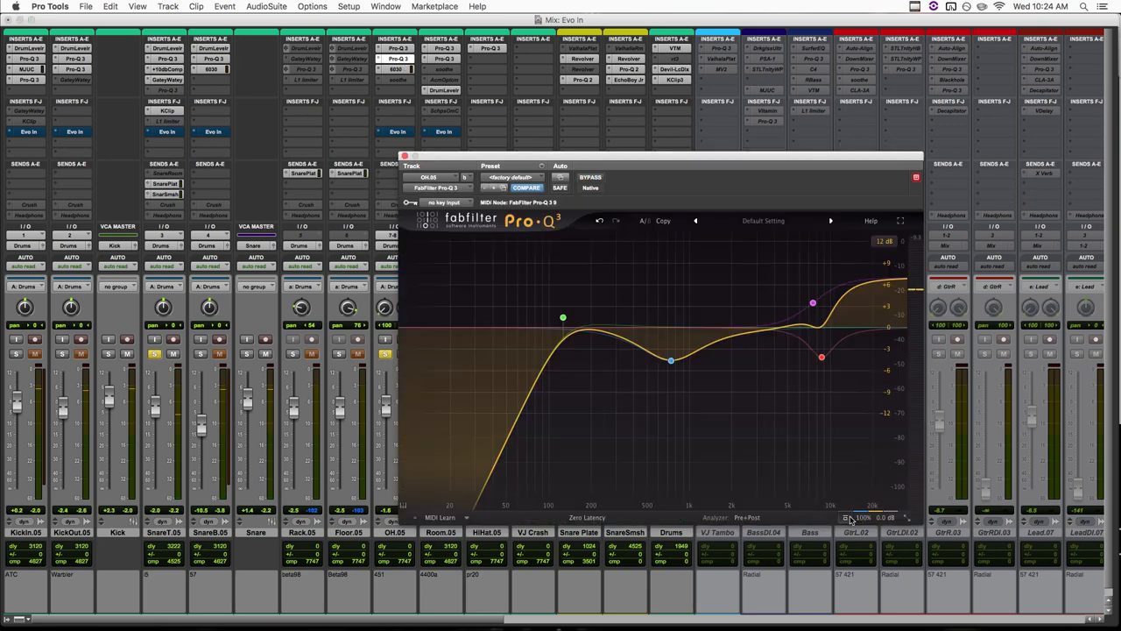
# Step: Show the overheads' spectrum in the Pro-Q 3 analyzer, switch analyzer modes, then turn it off
pyautogui.click(860, 516)
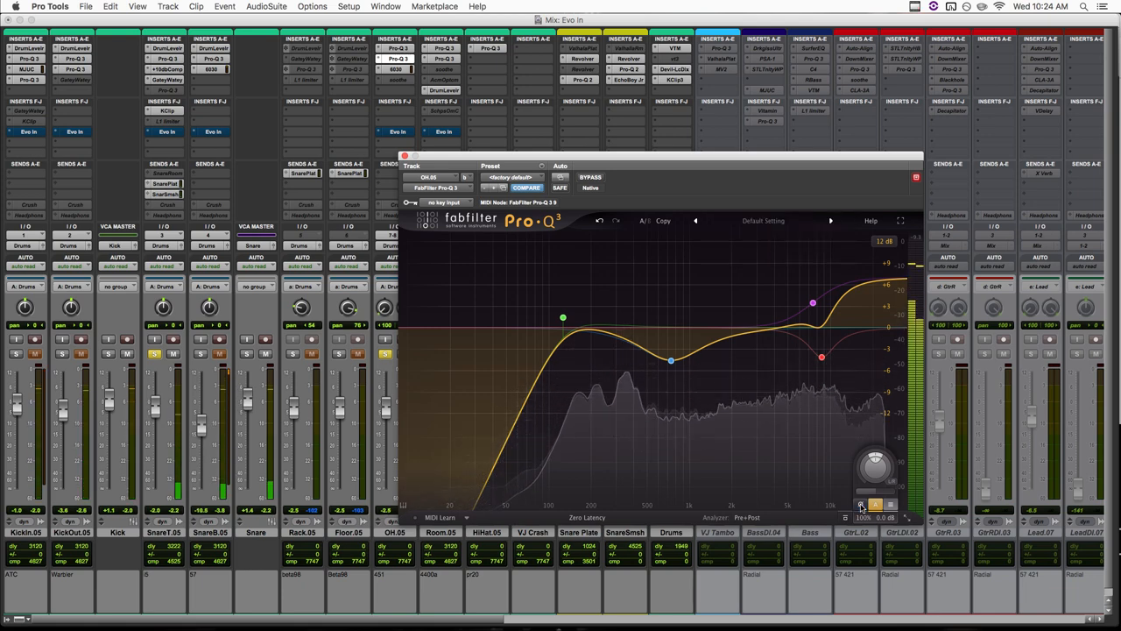
pyautogui.click(860, 504)
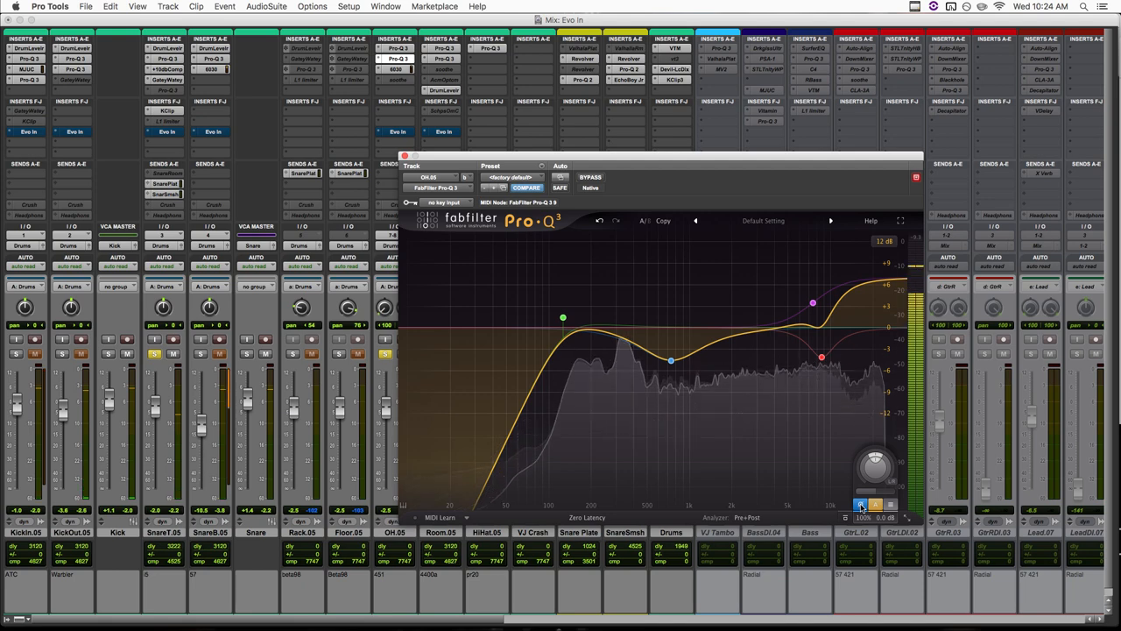
pyautogui.click(860, 503)
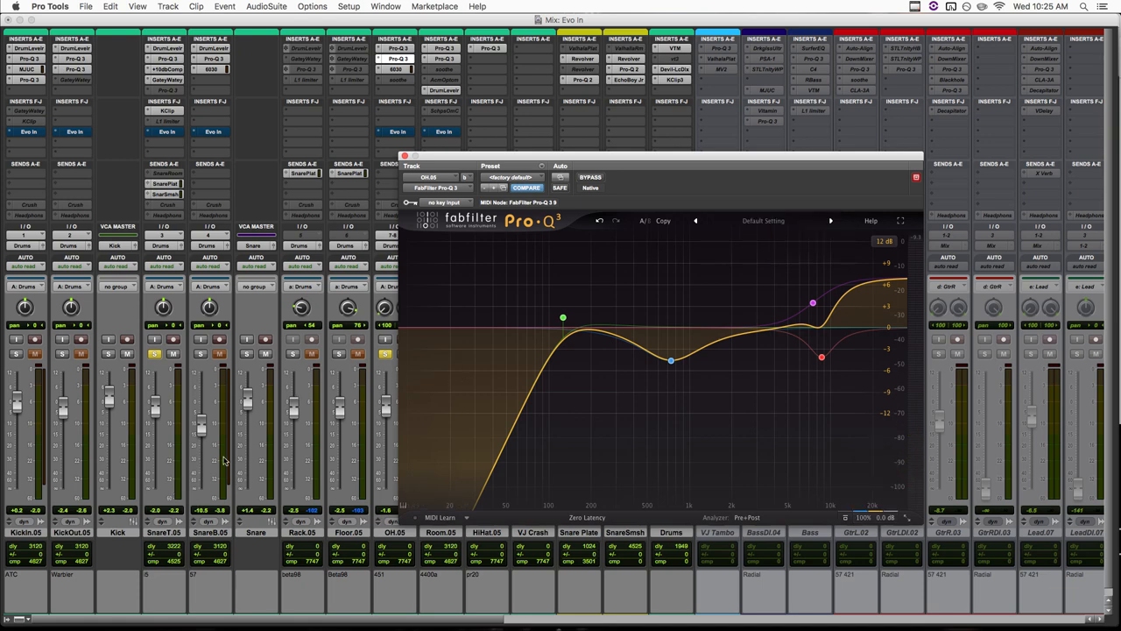
pyautogui.moveTo(396, 136)
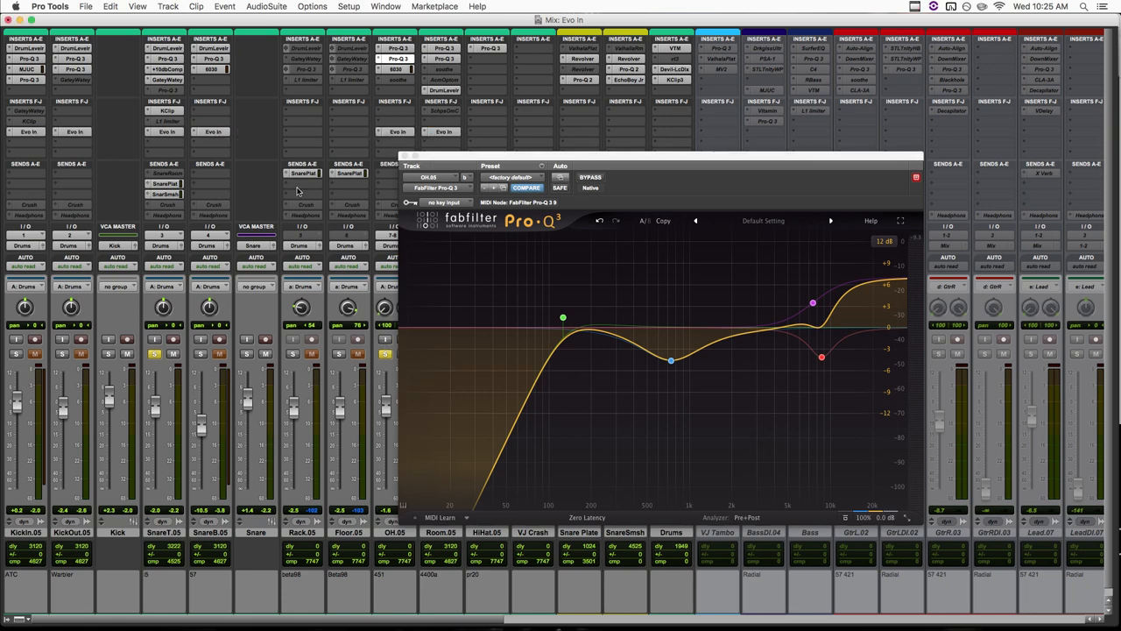
# Step: Reopen the Evo In plugin on the OH.05 overheads at +65°
pyautogui.click(164, 185)
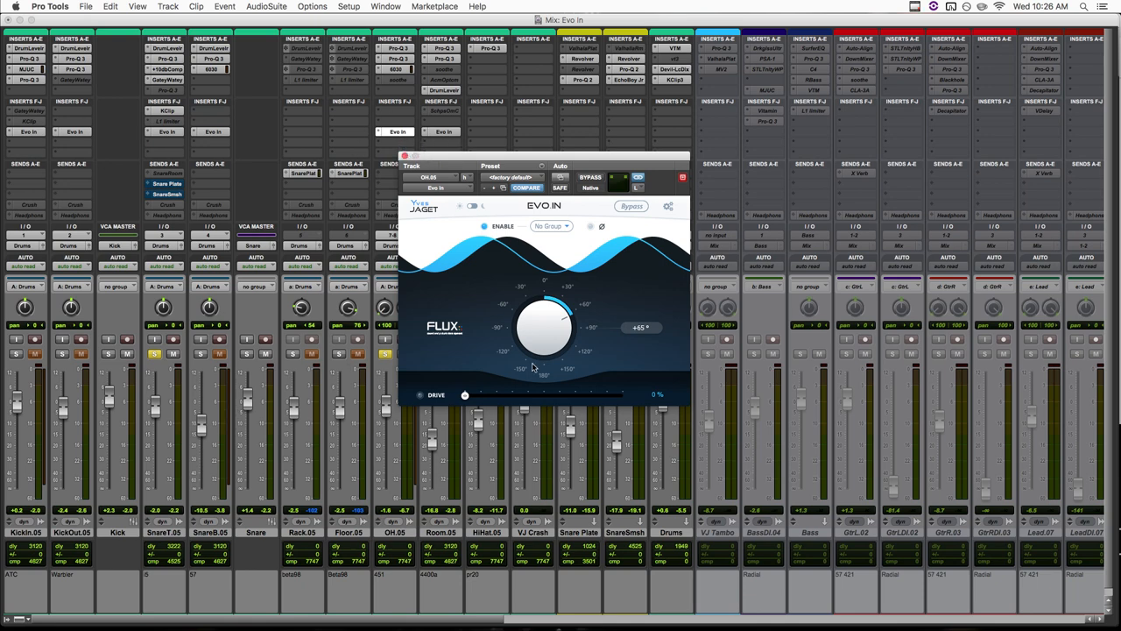
pyautogui.moveTo(137, 352)
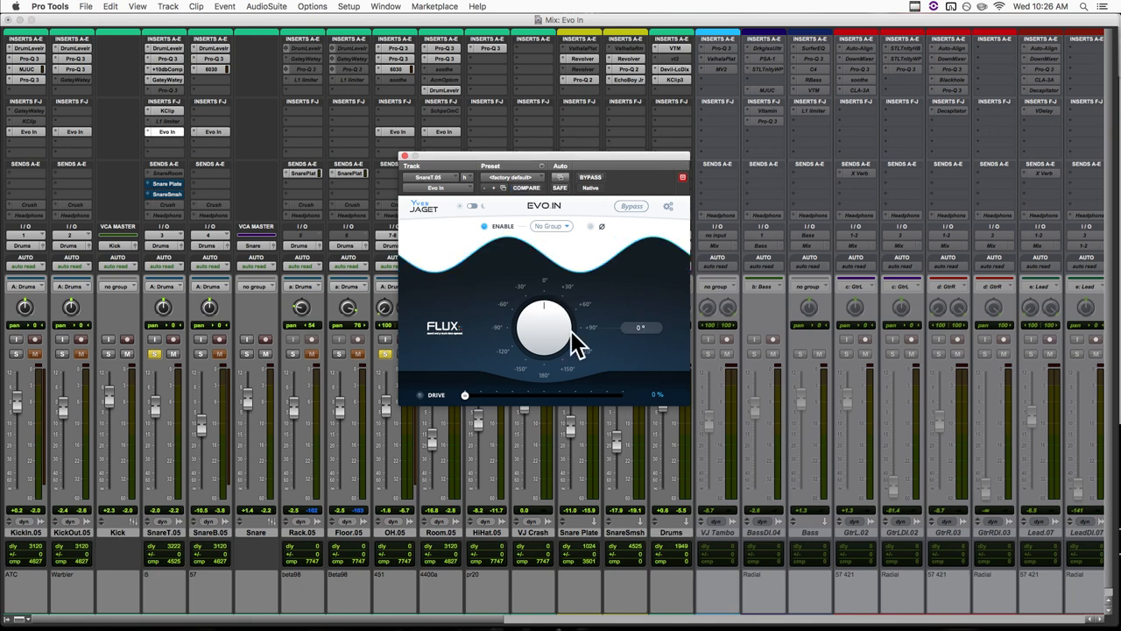
pyautogui.moveTo(388, 139)
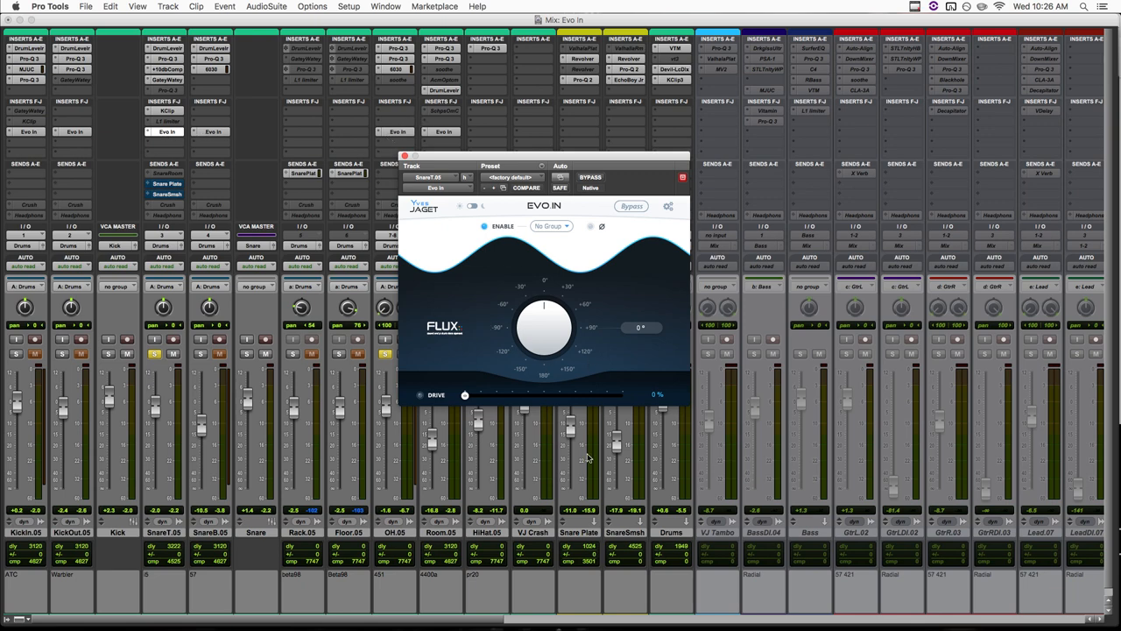
pyautogui.moveTo(517, 290)
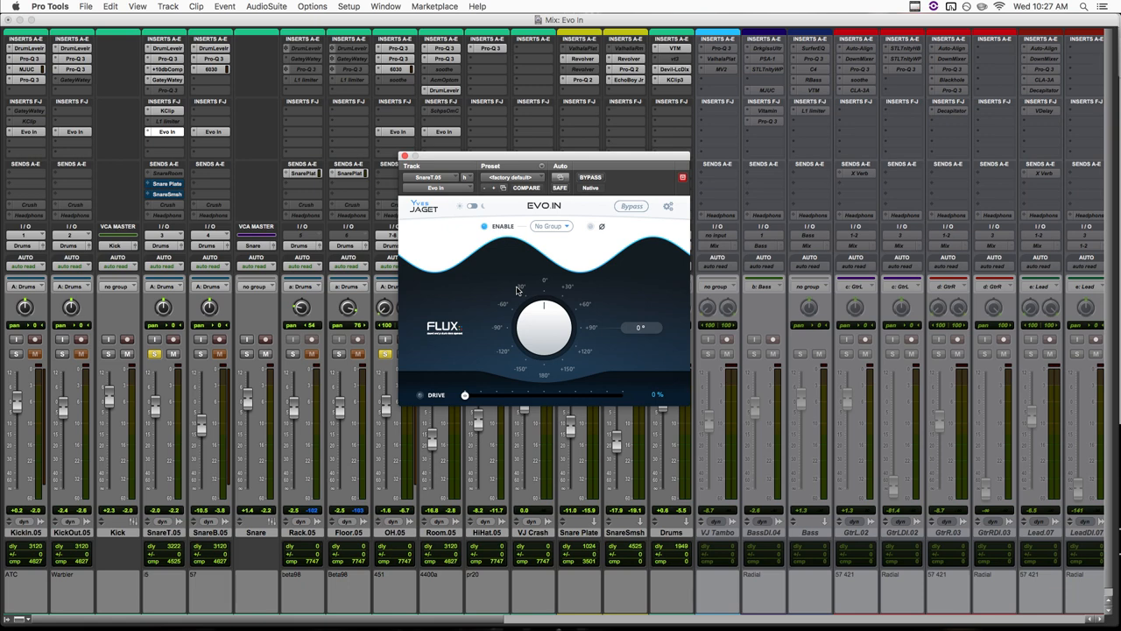
pyautogui.moveTo(678, 290)
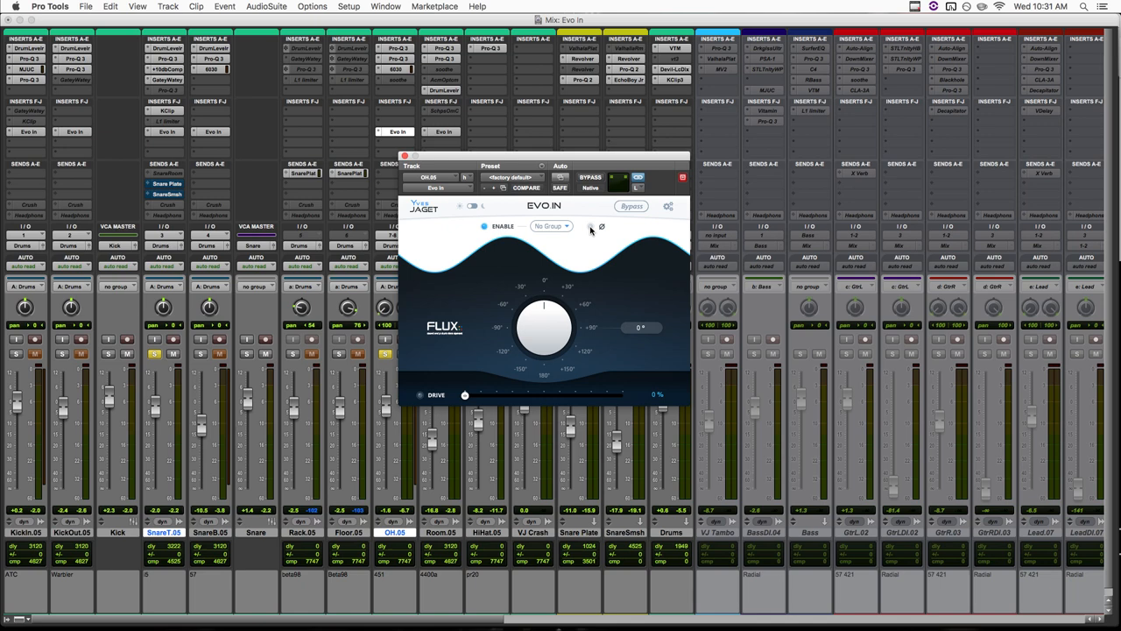
pyautogui.moveTo(578, 366)
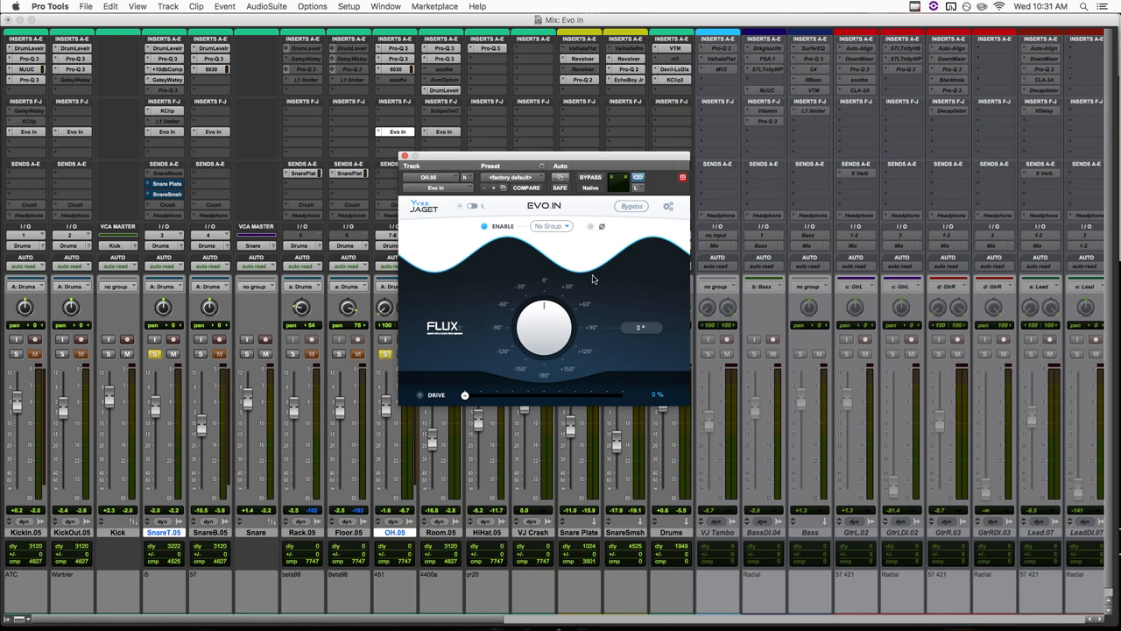
# Step: Rotate the OH.05 overheads' phase to about −105°, then open Evo In on KickIn.05
pyautogui.moveTo(543, 328); pyautogui.dragTo(558, 352)
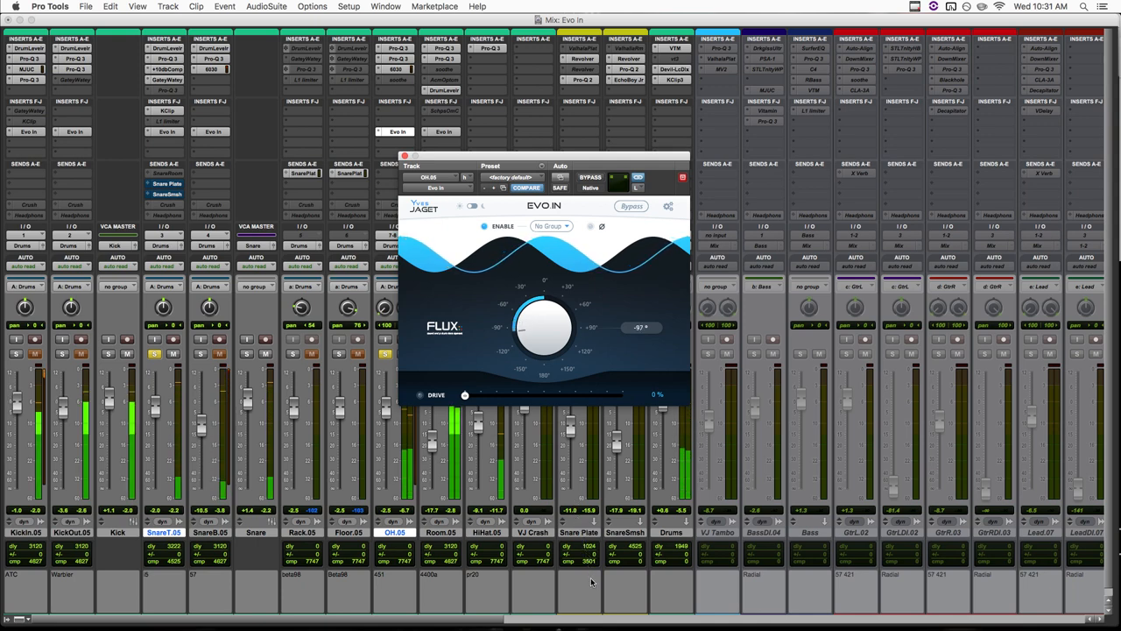
pyautogui.moveTo(552, 315); pyautogui.dragTo(543, 338)
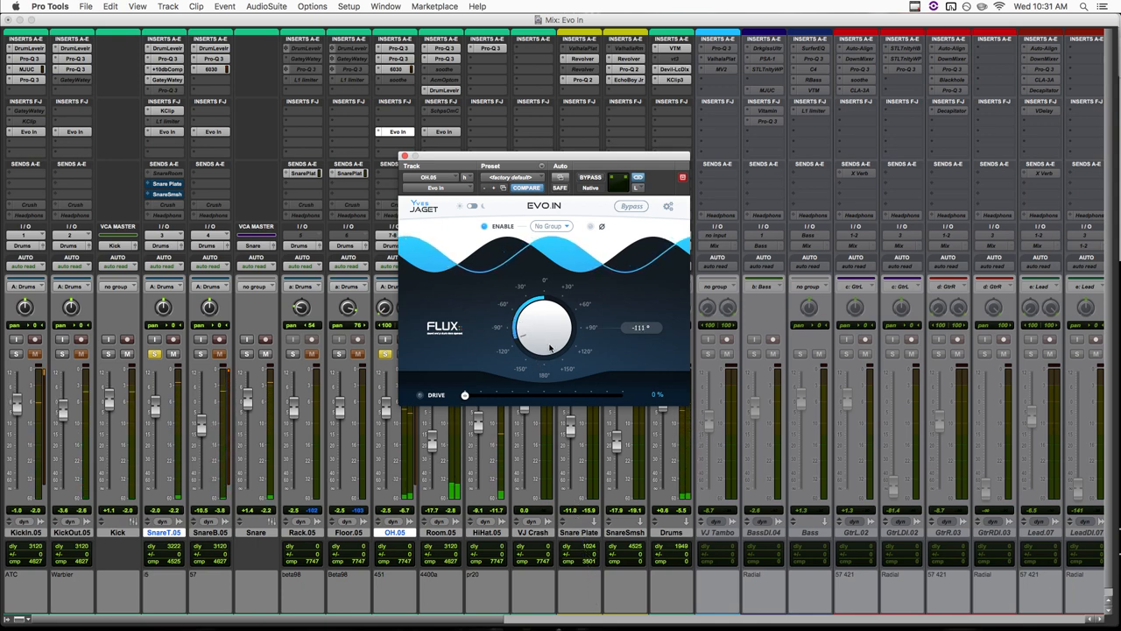
pyautogui.moveTo(542, 329); pyautogui.dragTo(552, 378)
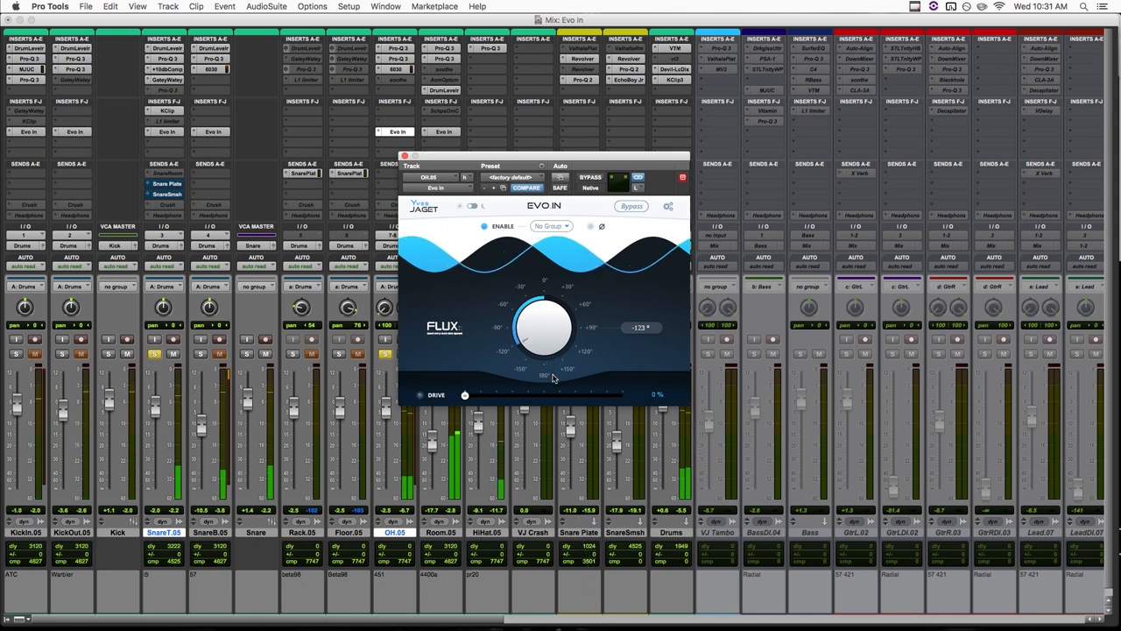
pyautogui.moveTo(543, 328); pyautogui.dragTo(552, 348)
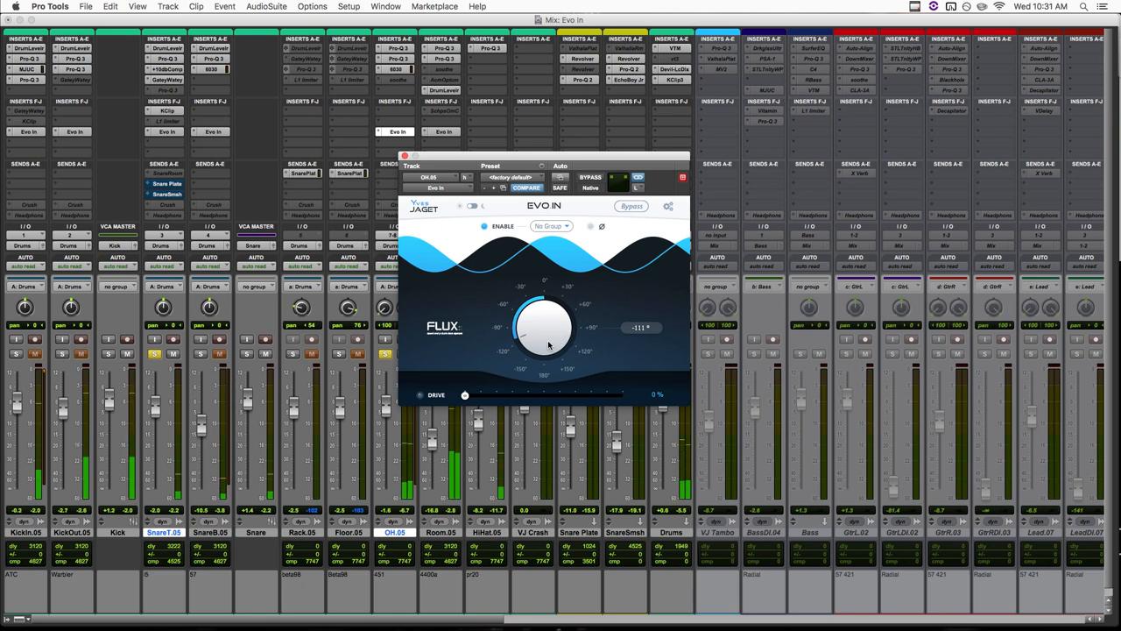
pyautogui.moveTo(545, 328); pyautogui.dragTo(543, 333)
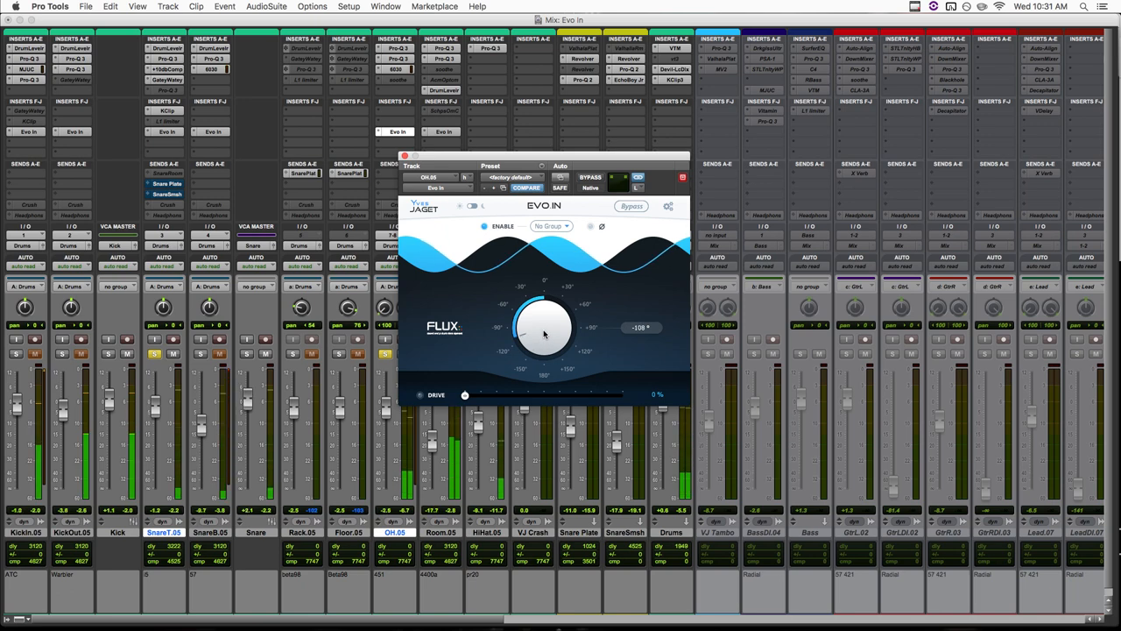
pyautogui.moveTo(545, 329); pyautogui.dragTo(547, 324)
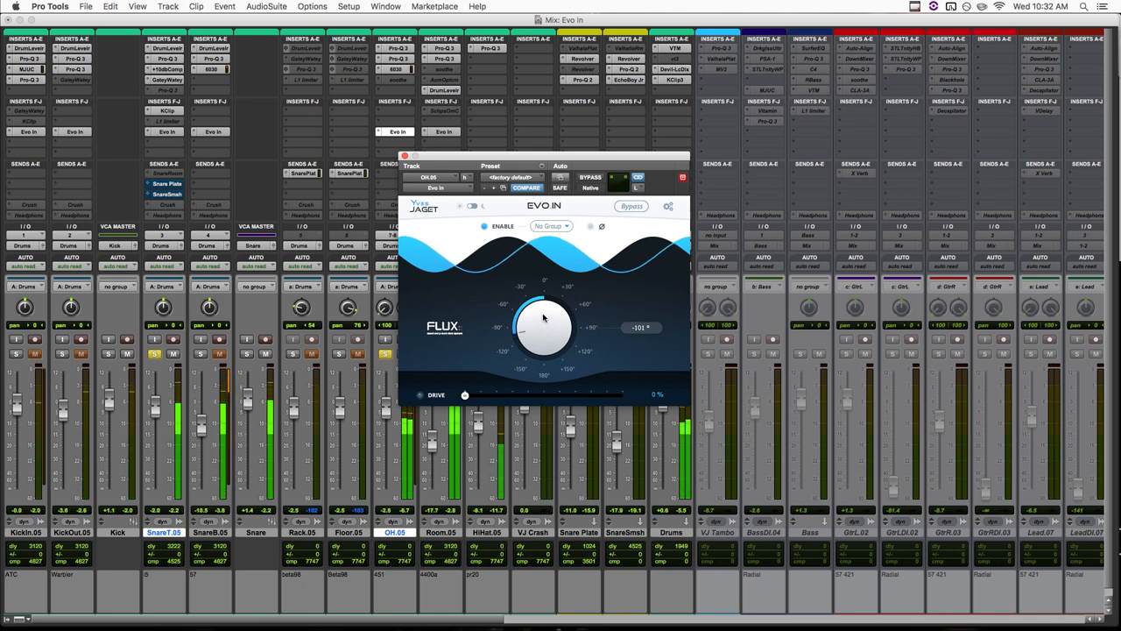
pyautogui.moveTo(543, 328); pyautogui.dragTo(541, 333)
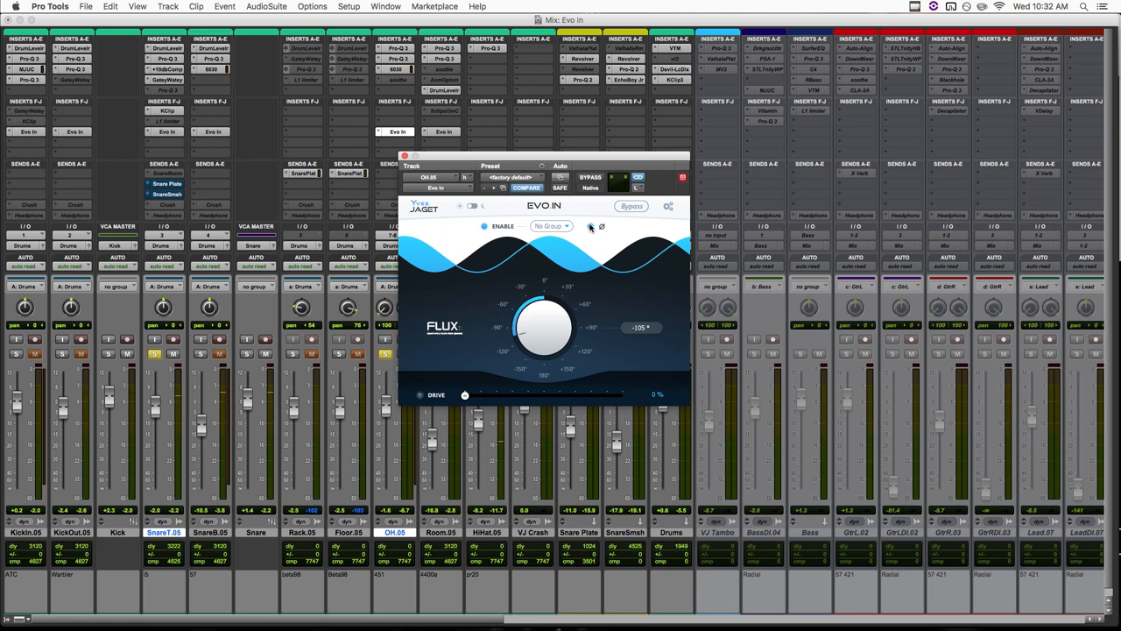
pyautogui.click(404, 155)
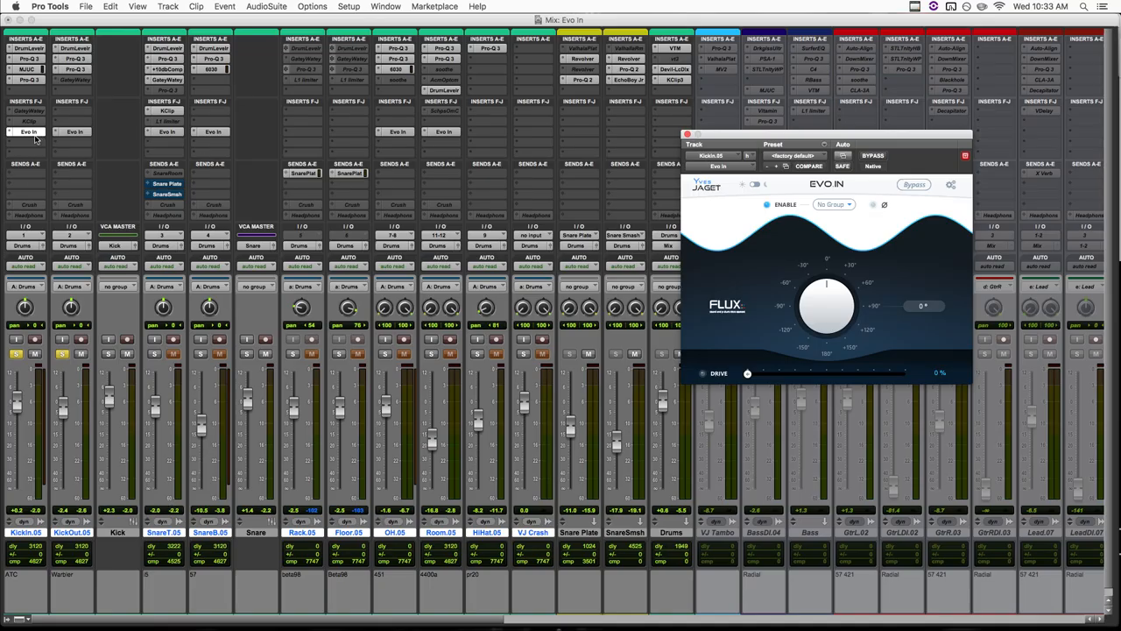
# Step: Rotate KickOut.05's phase to about −23°, then bypass and re-enable all Evo In plugins
pyautogui.moveTo(825, 289); pyautogui.dragTo(818, 302)
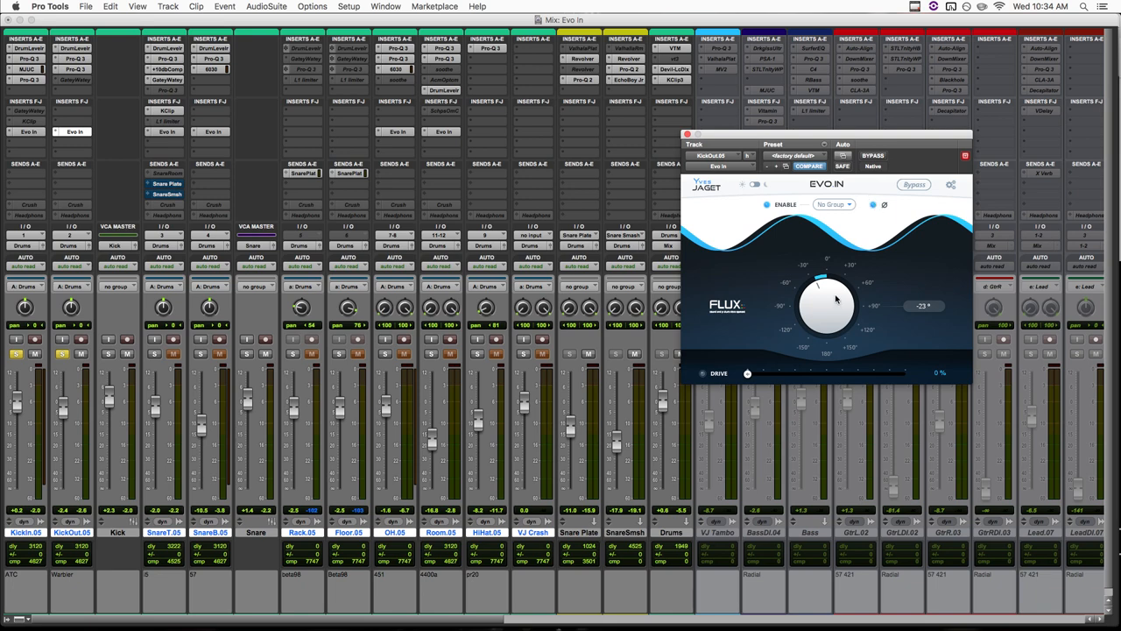
pyautogui.moveTo(840, 311)
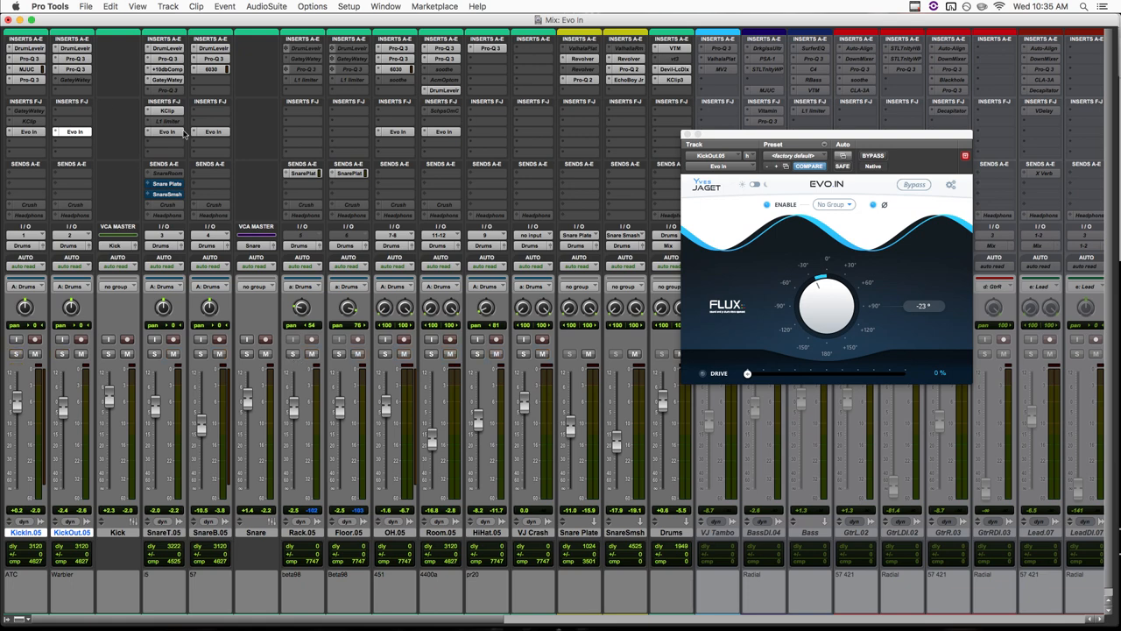
pyautogui.moveTo(442, 142)
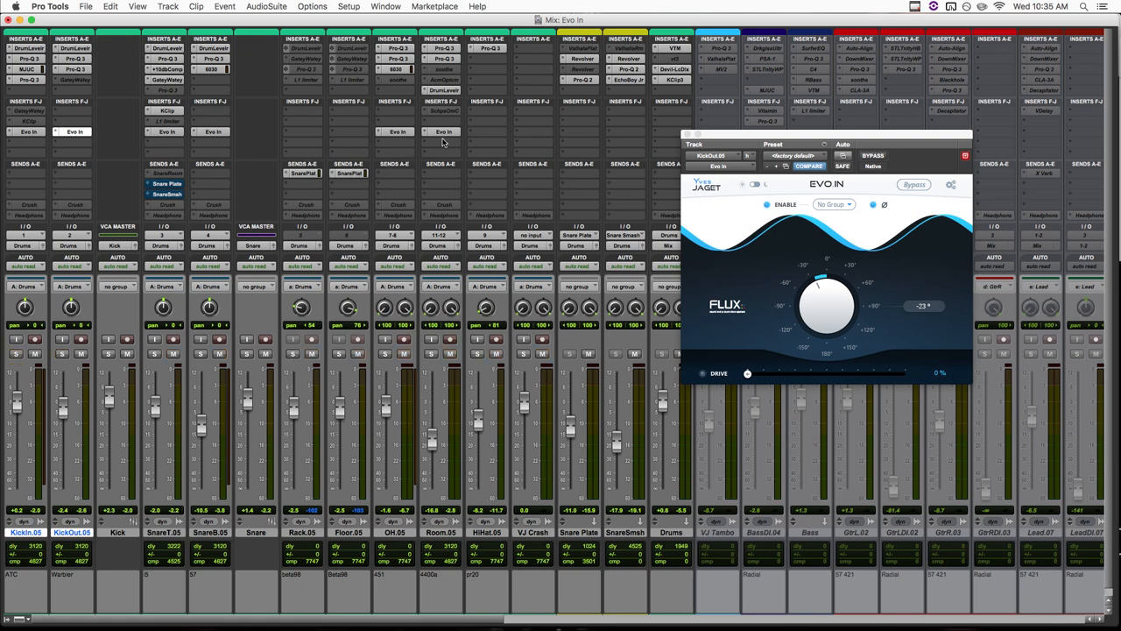
pyautogui.moveTo(443, 143)
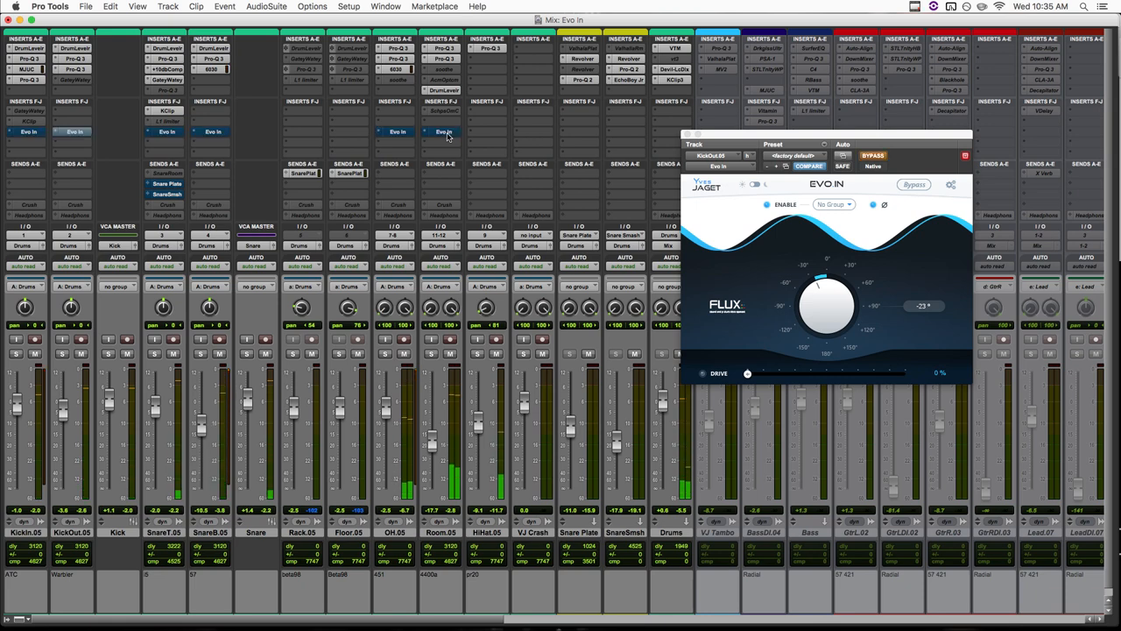
pyautogui.click(913, 184)
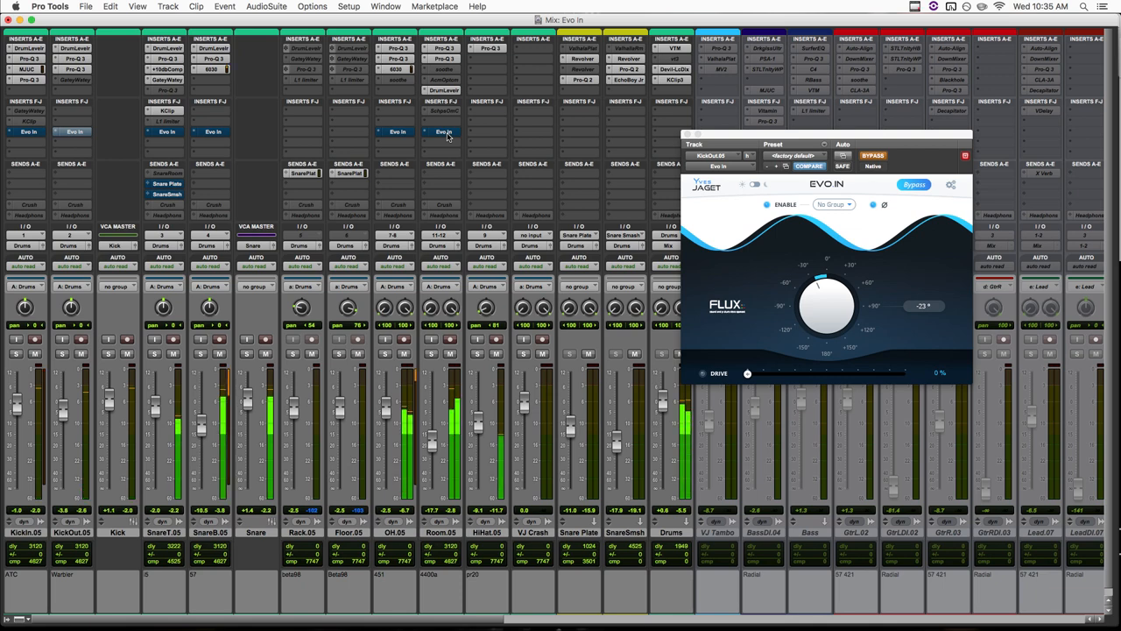
pyautogui.click(914, 184)
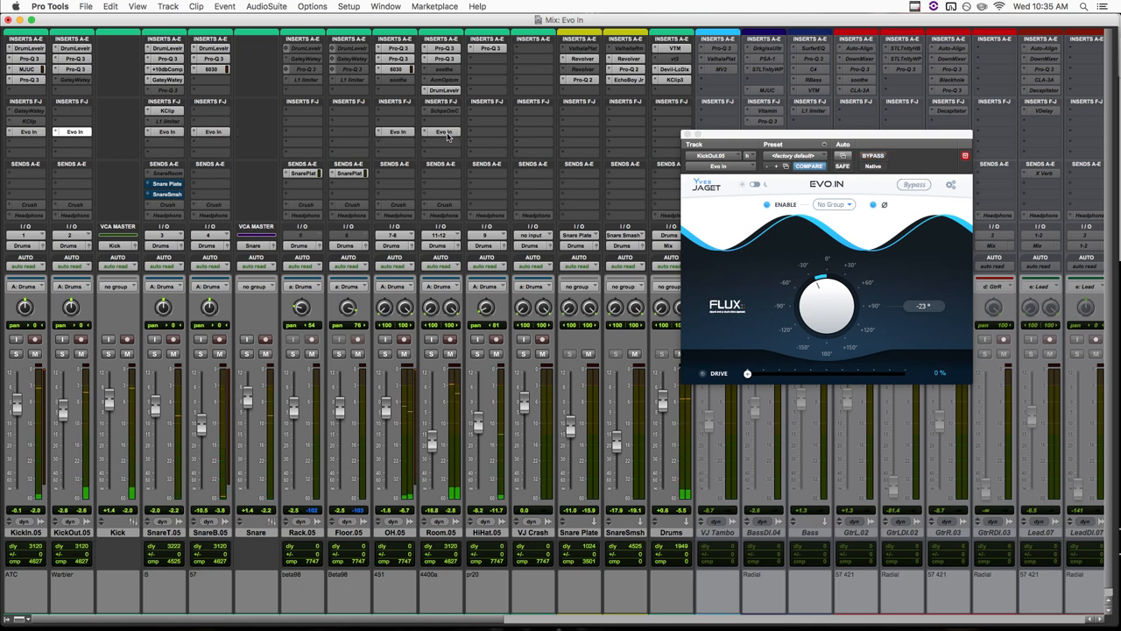